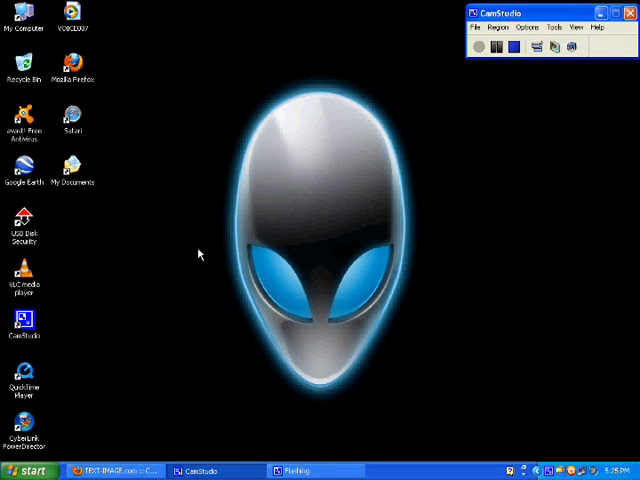
mouse_move(156, 343)
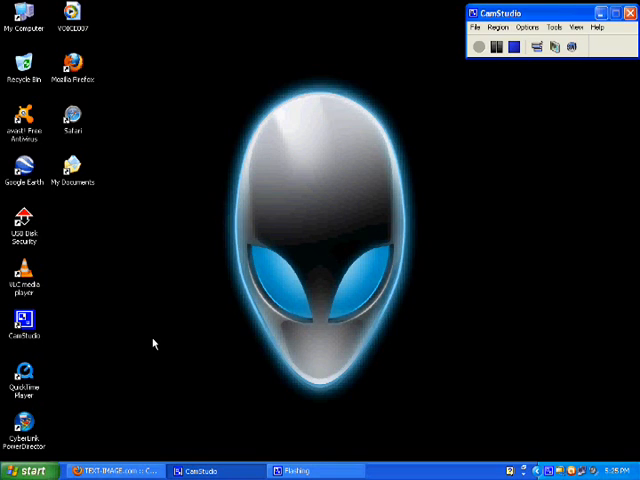
Open and dismiss the desktop shortcut menu before reaching the TEXT-IMAGE.com convert page
right_click(265, 190)
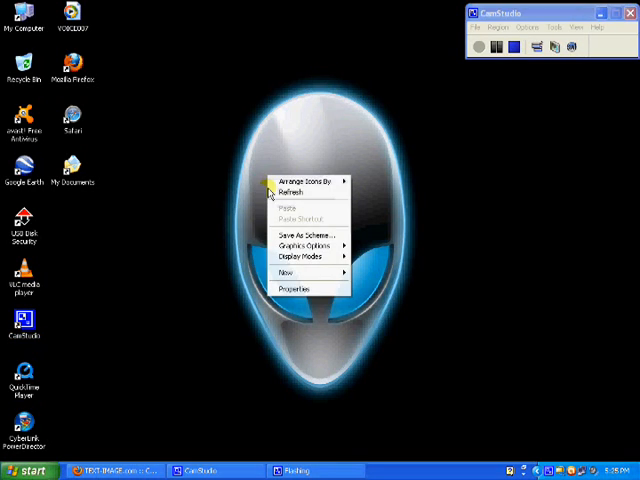
click(283, 215)
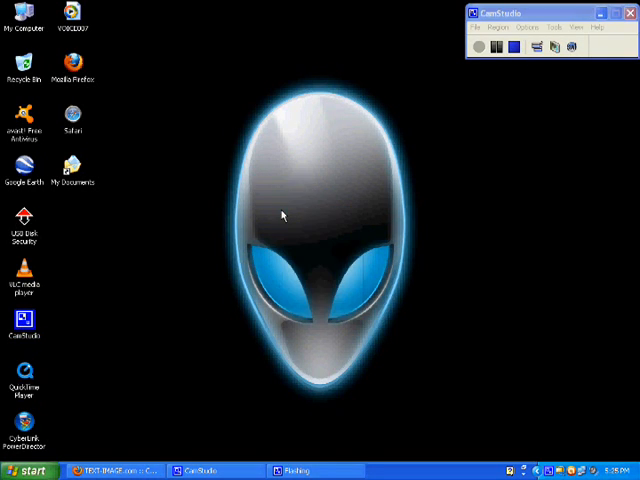
right_click(283, 216)
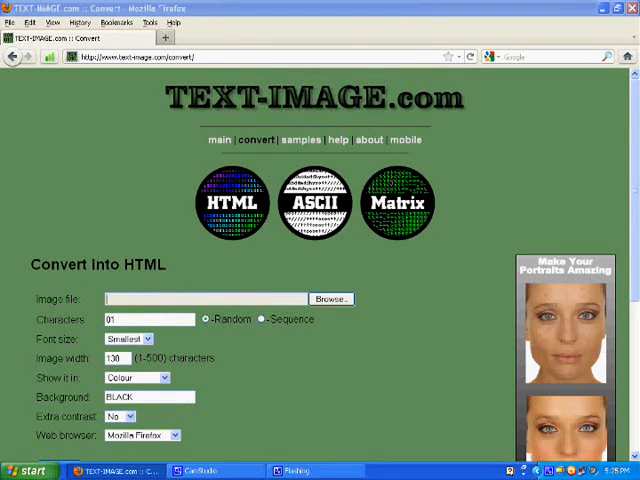
Browse to Local Disk (D:) in the file picker to find the photo
click(331, 298)
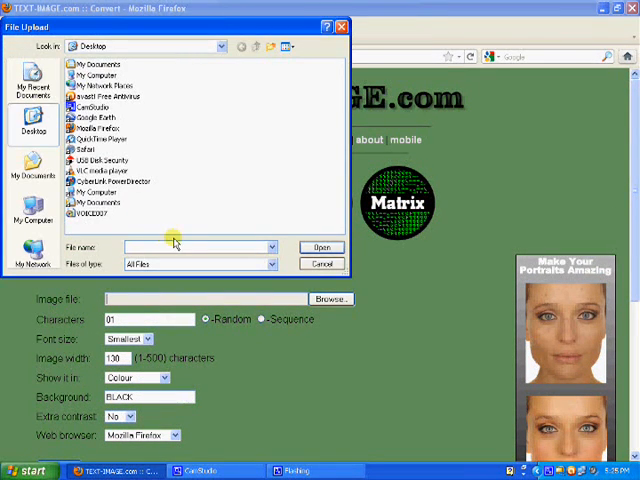
click(33, 205)
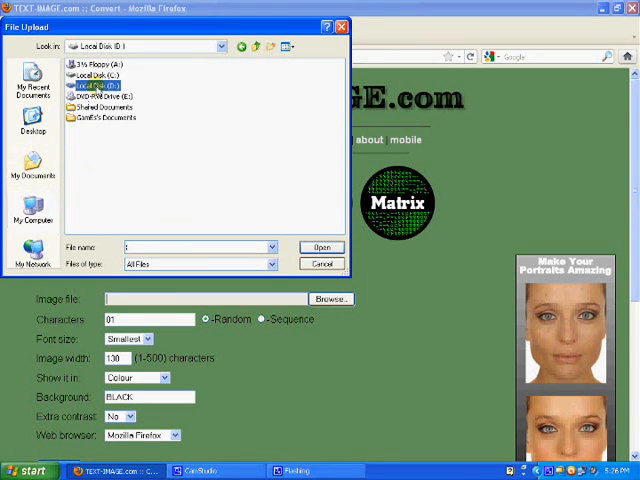
double_click(100, 86)
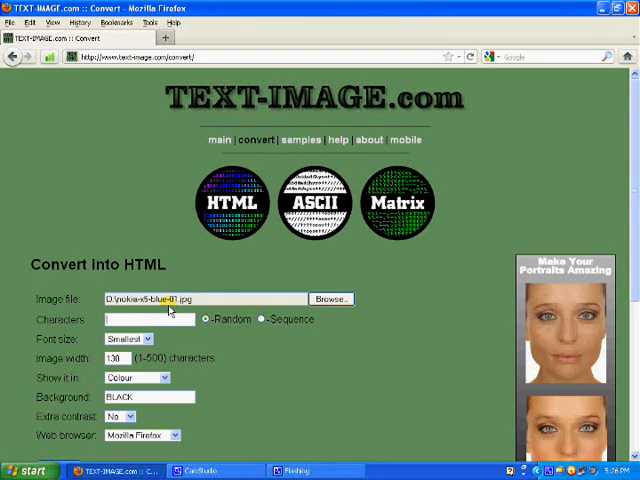
Enter 999cde as the image characters and scroll down the form
text(999)
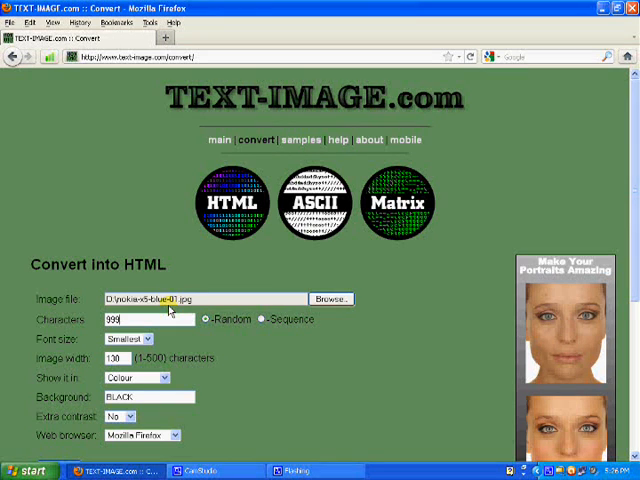
text(cde)
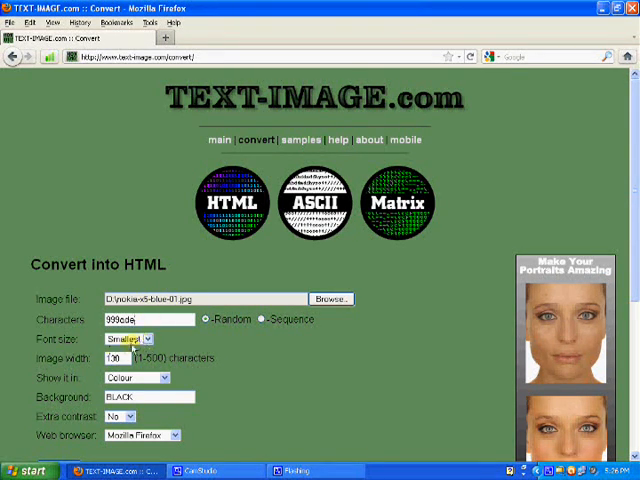
scroll(down, 3)
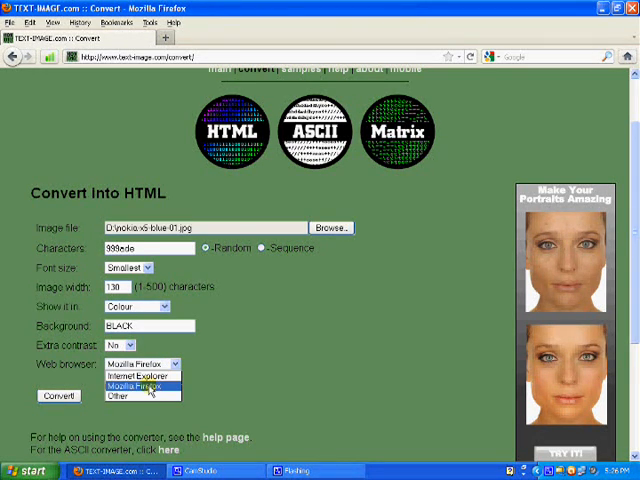
mouse_move(138, 375)
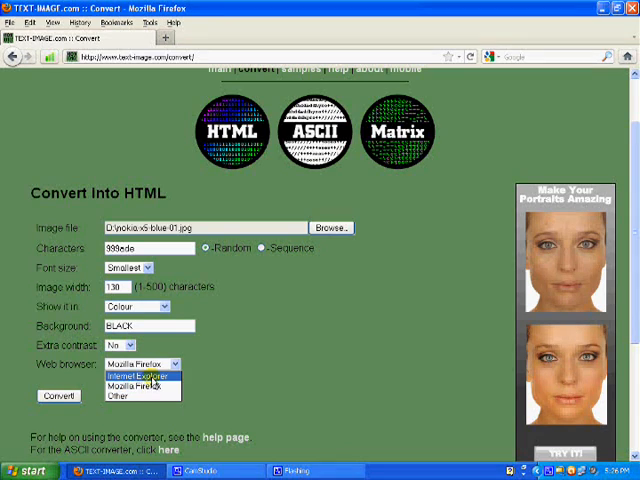
Keep Mozilla Firefox as the web browser and submit the form with Convert!
click(143, 363)
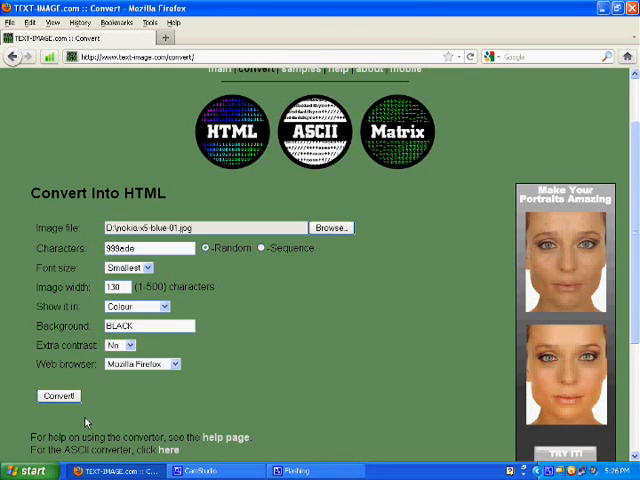
click(58, 395)
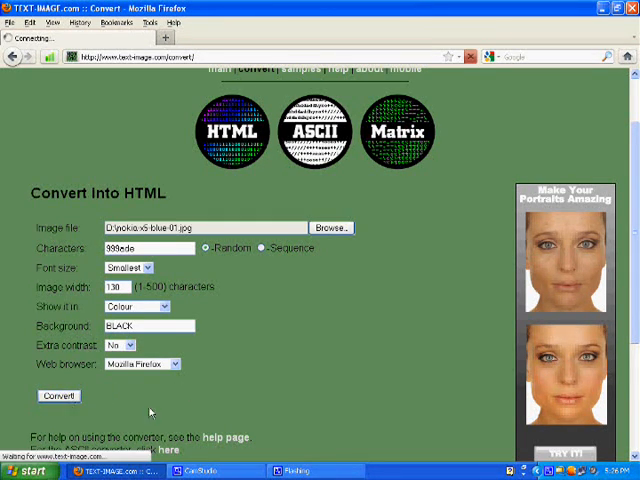
mouse_move(131, 399)
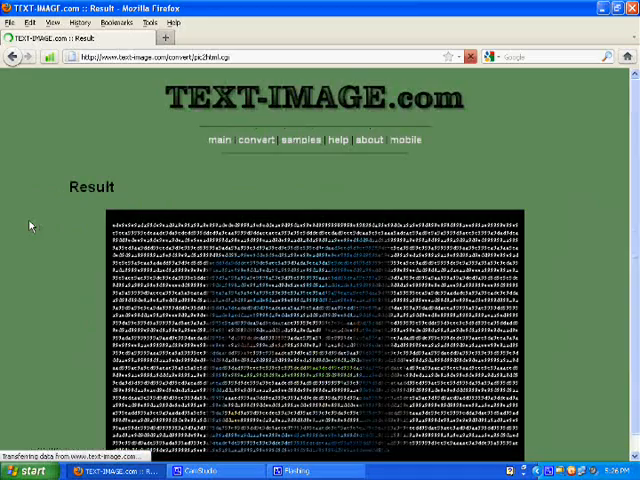
Scroll the Result page to view the coloured character image and its 4-second rendering time
scroll(down, 3)
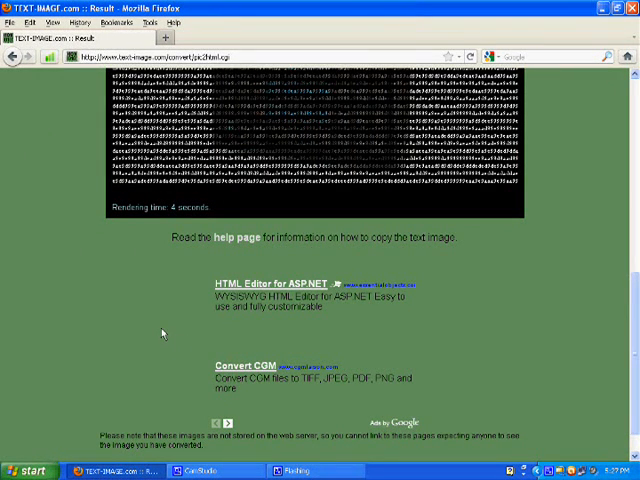
mouse_move(177, 327)
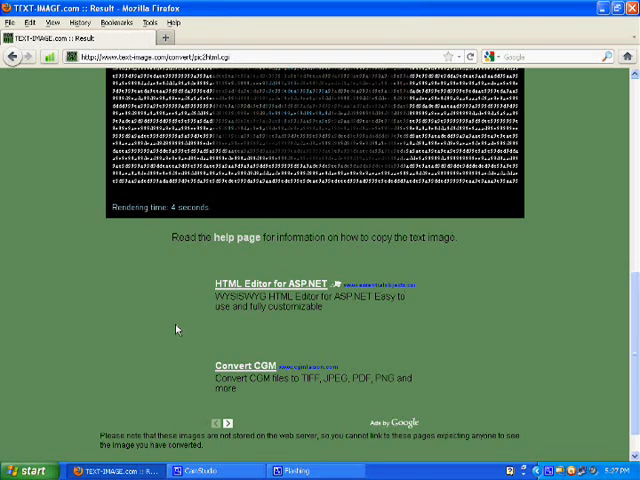